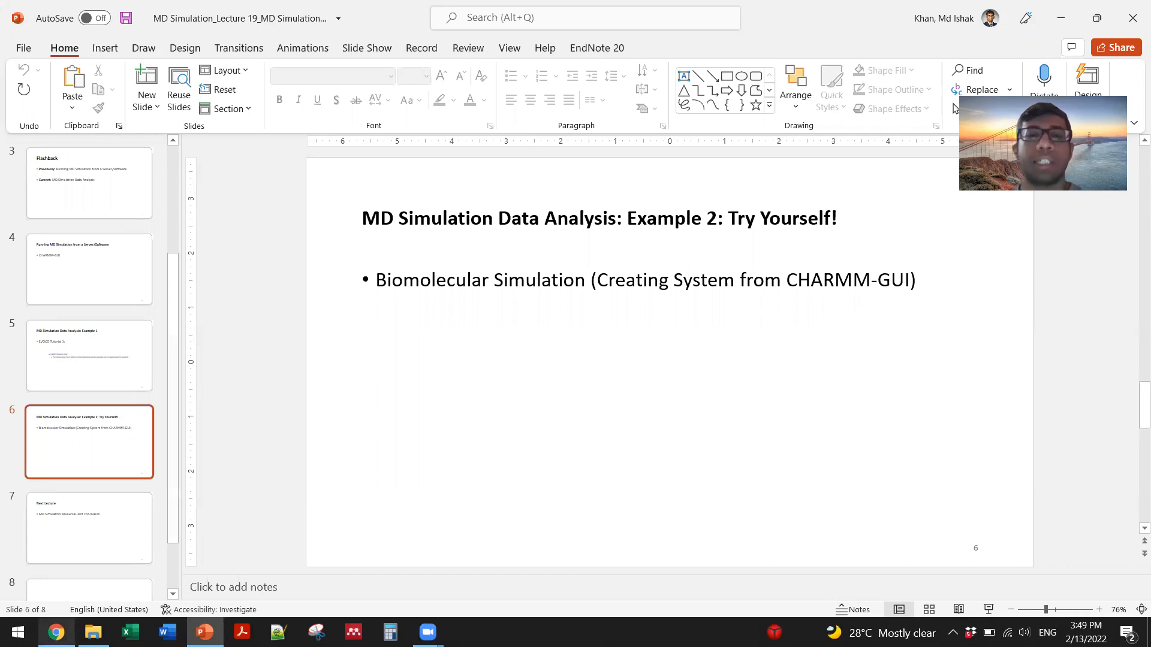
- Show slide 7, the 'Next Lecture' slide on MD Simulation Resources and Conclusion
click(89, 527)
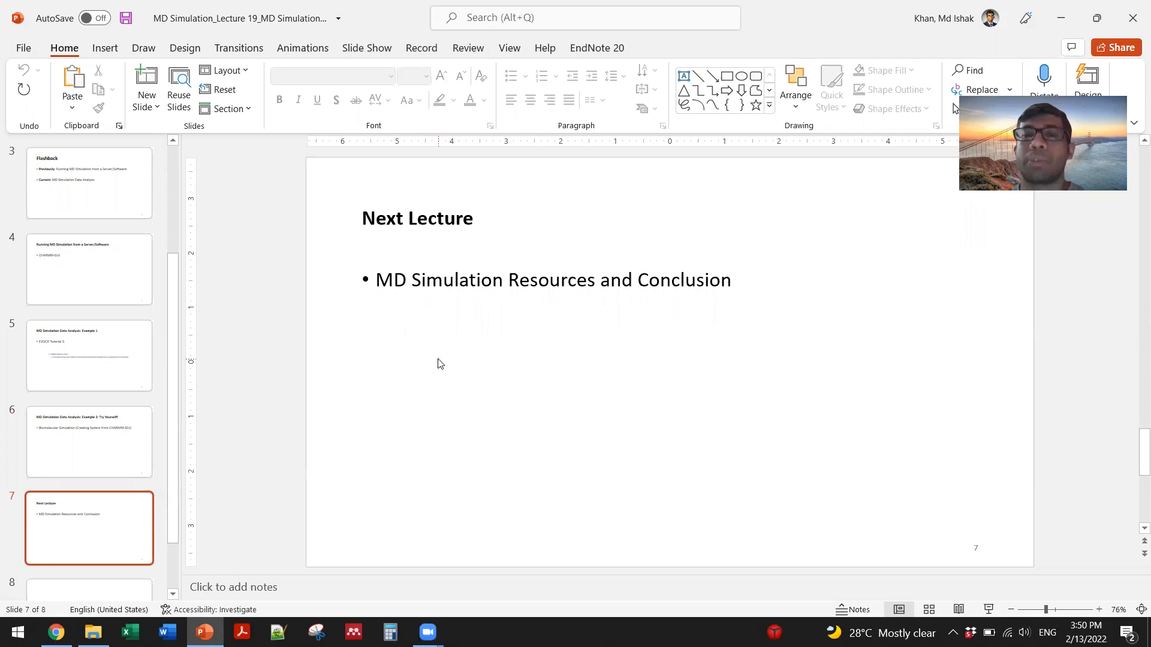